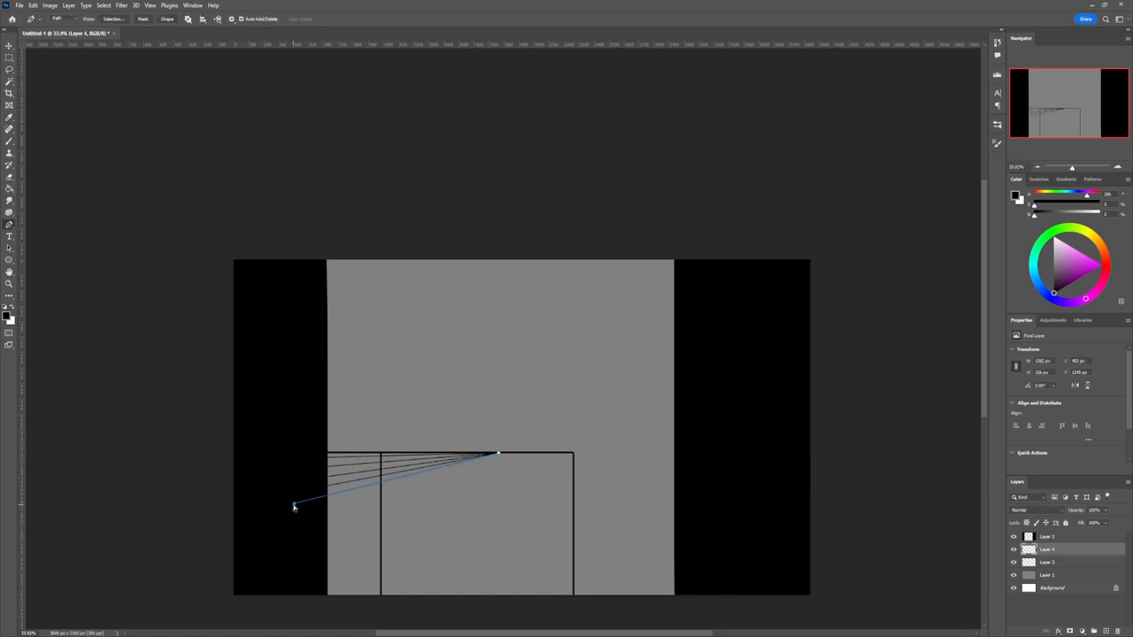
# Step: Draw perspective lines from the vanishing point toward the lower left of the deck box
pyautogui.moveTo(295, 507); pyautogui.dragTo(292, 515)
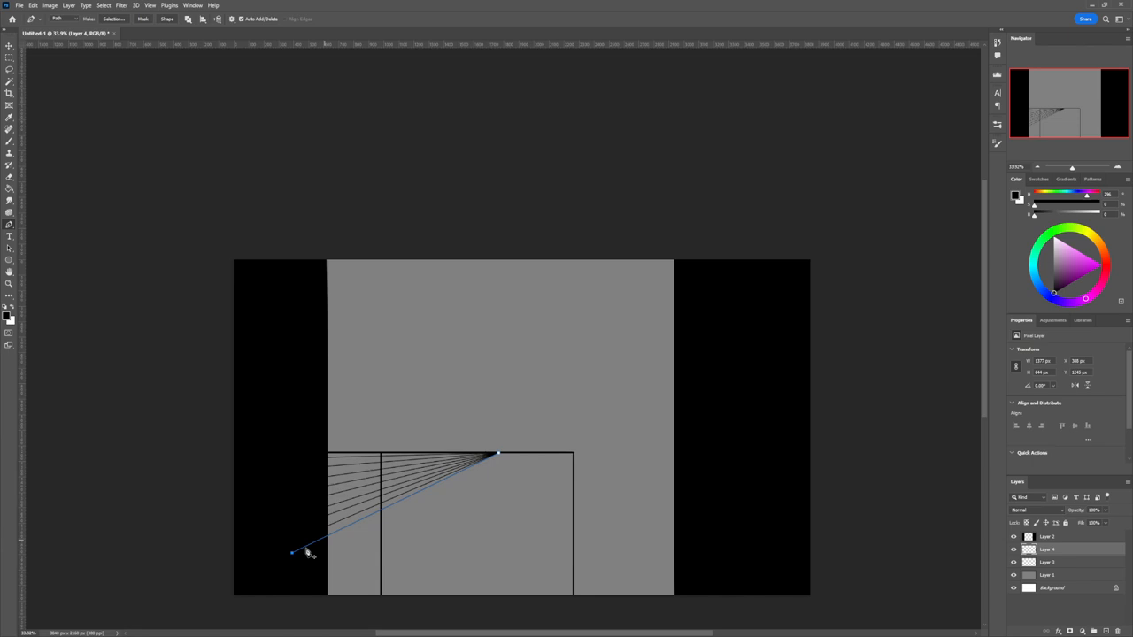
pyautogui.moveTo(292, 553); pyautogui.dragTo(294, 573)
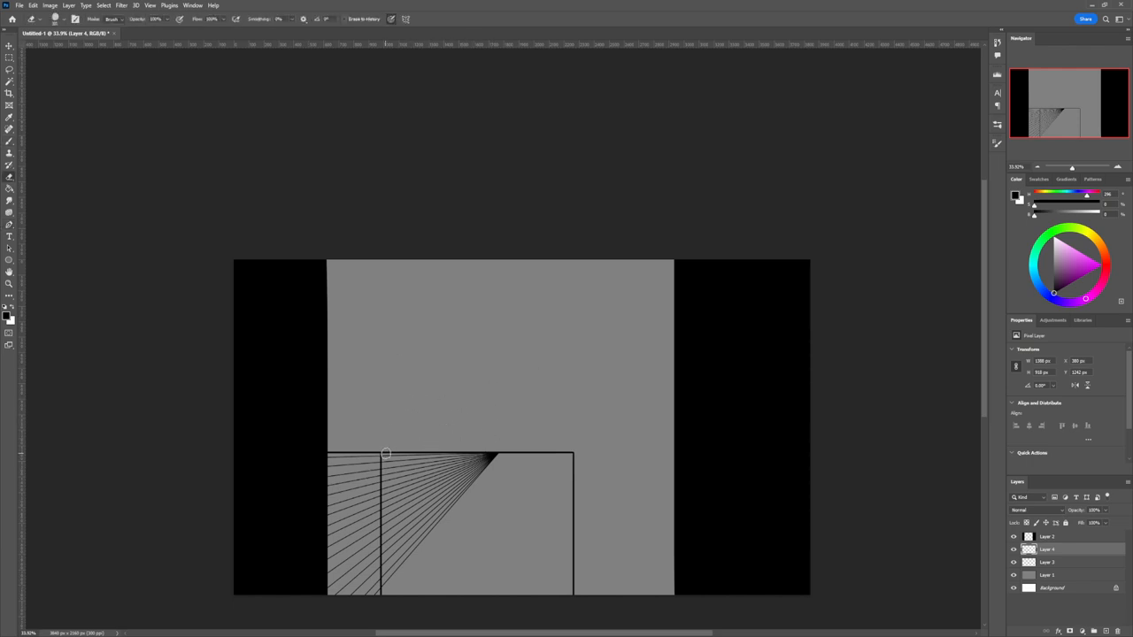
# Step: Erase the guide lines inside the deck box, leaving diagonals only at its left strip
pyautogui.moveTo(385, 454); pyautogui.dragTo(397, 563)
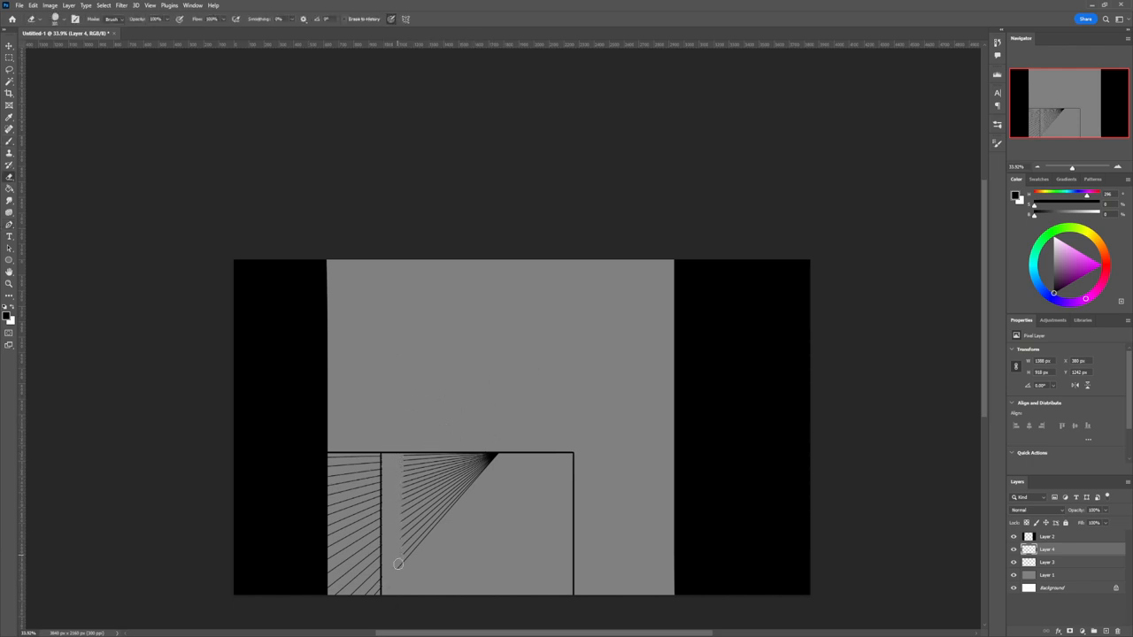
pyautogui.moveTo(398, 564); pyautogui.dragTo(484, 472)
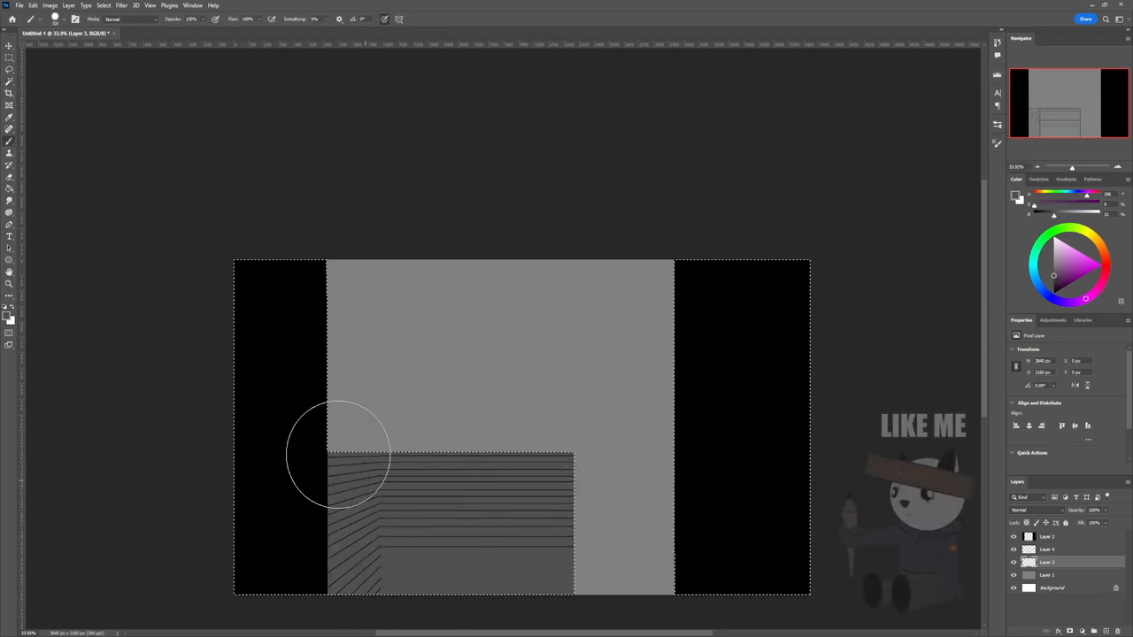
# Step: Brush dark shading along the left edge of the deck
pyautogui.moveTo(336, 451); pyautogui.dragTo(548, 522)
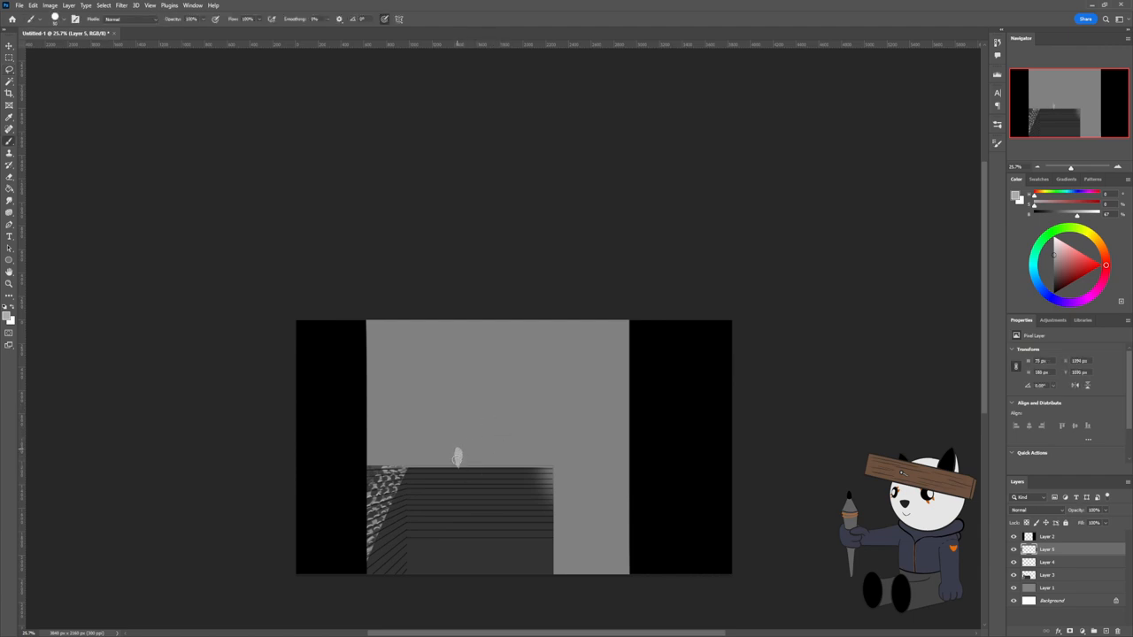
# Step: Paint more strokes onto the pale shape above the deck on Layer 5
pyautogui.moveTo(457, 457); pyautogui.dragTo(454, 459)
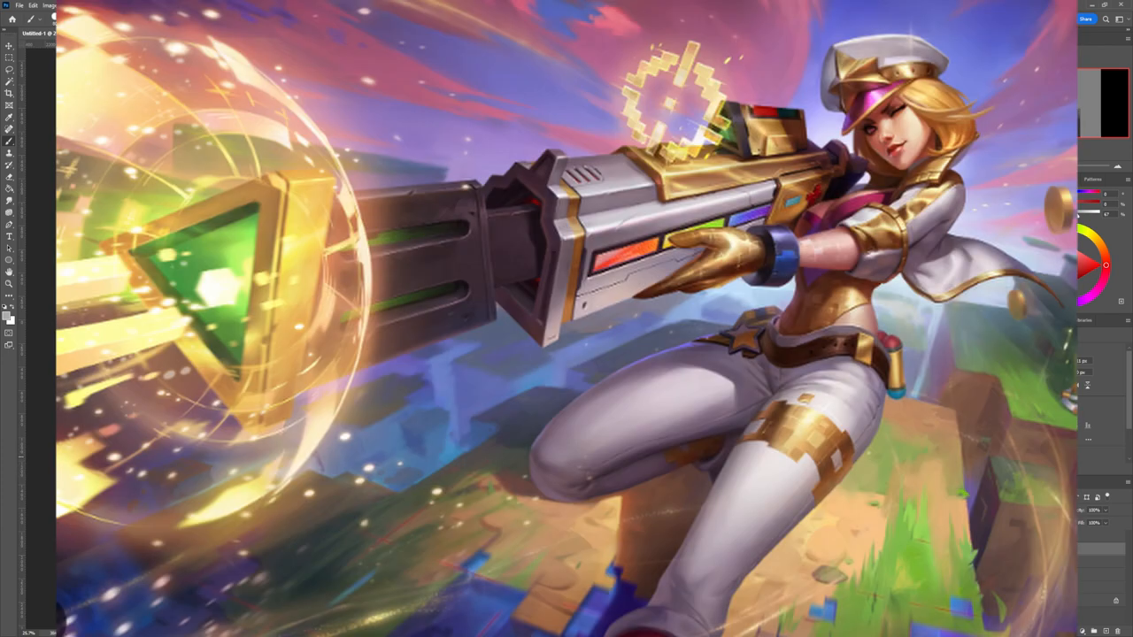
pyautogui.write('SHE AINT LOOKING THROUGHTHE SCOPE!!!!!!!!')
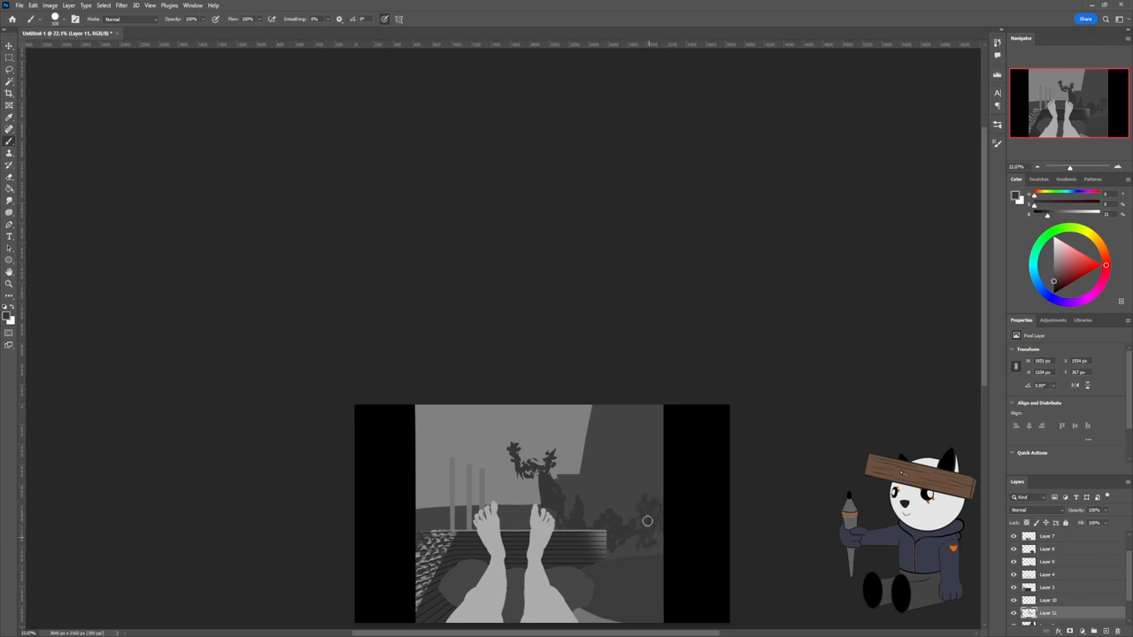
pyautogui.moveTo(634, 505)
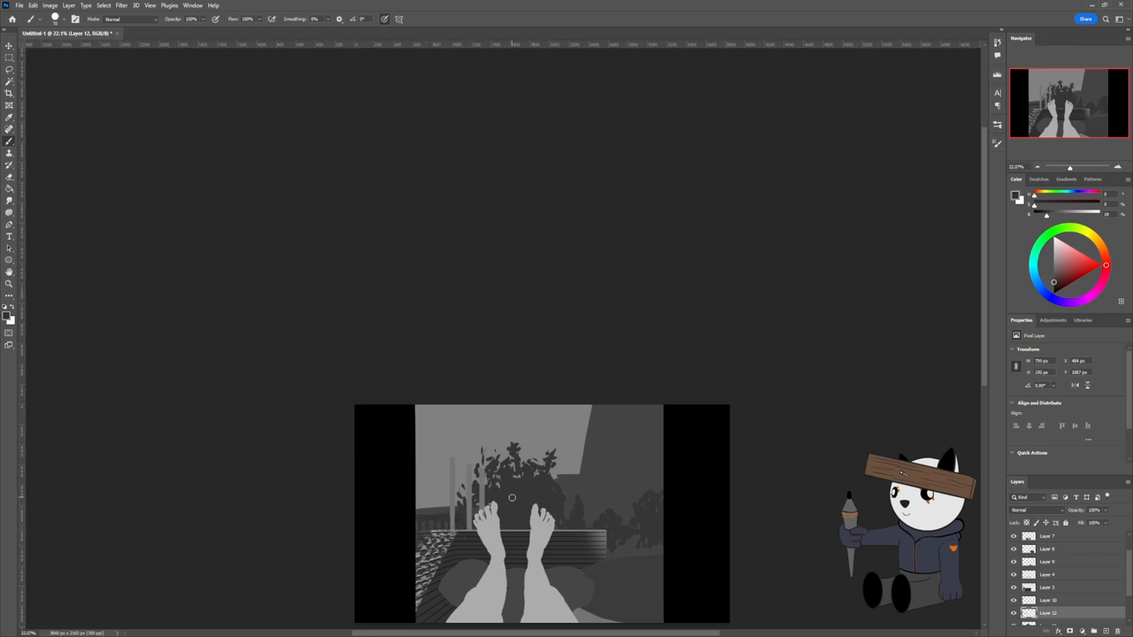
pyautogui.moveTo(467, 524)
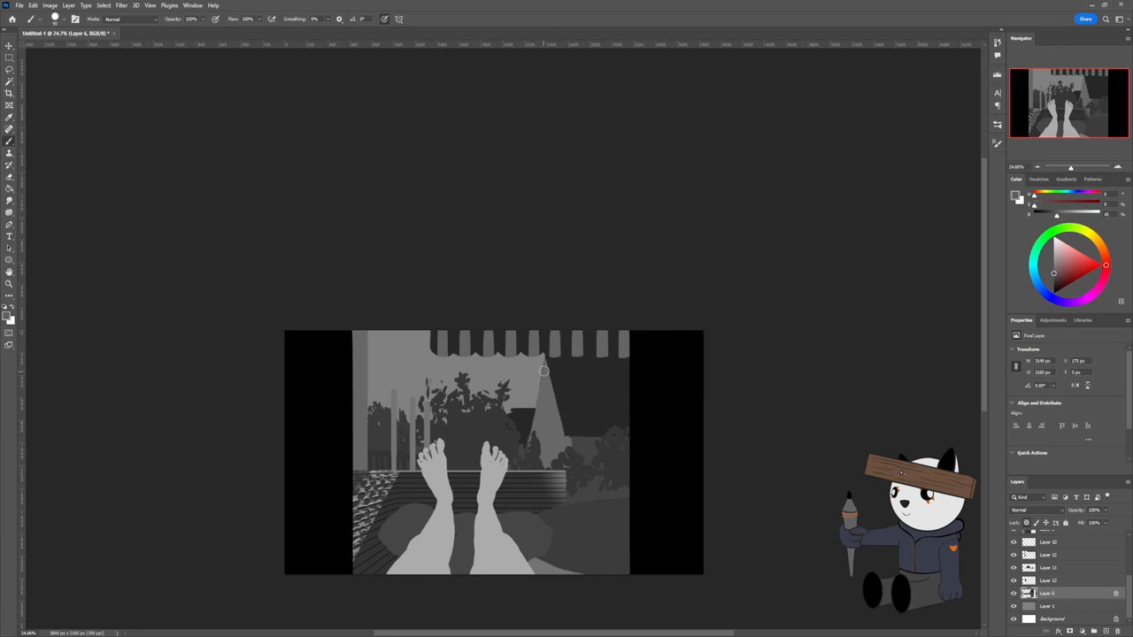
pyautogui.moveTo(542, 388)
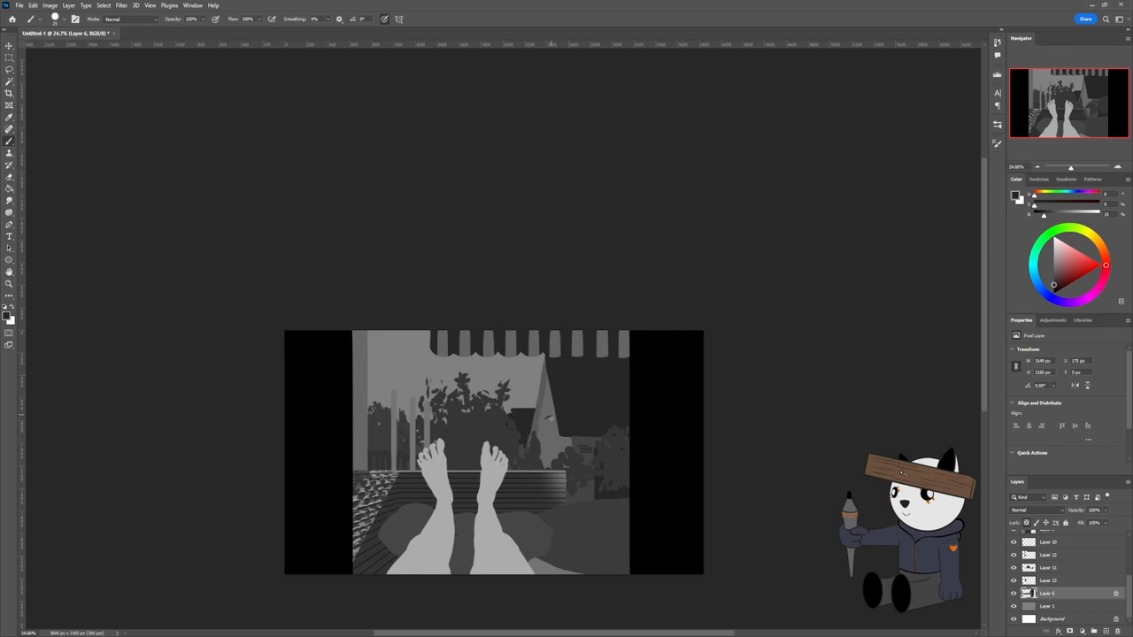
pyautogui.moveTo(547, 425)
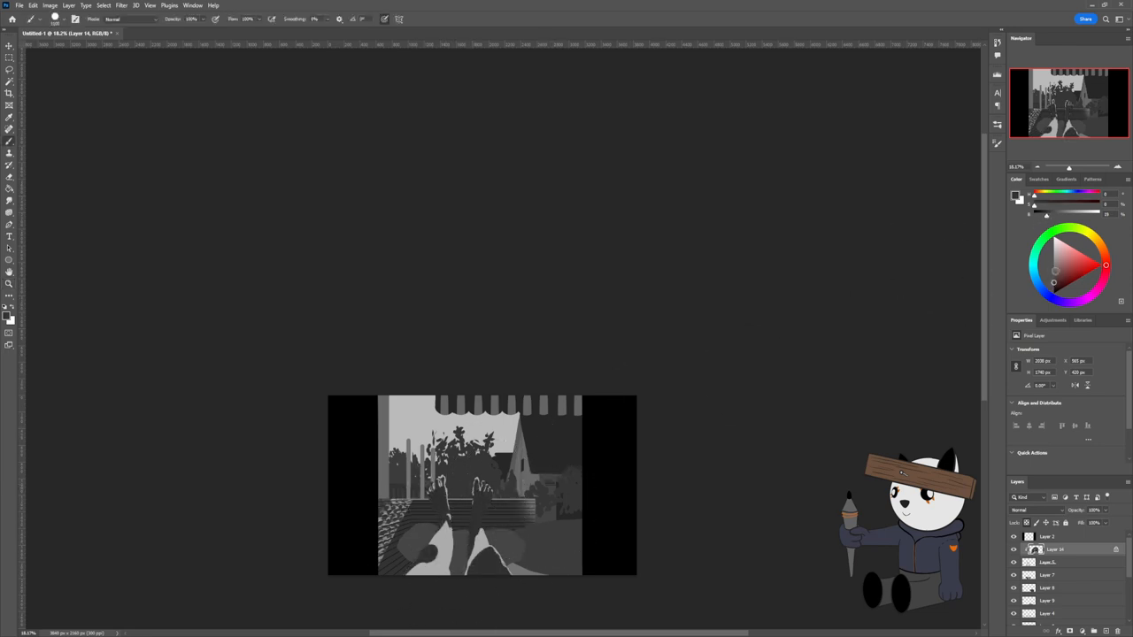
# Step: Select a layer in the Layers panel for painting texture and foliage
pyautogui.click(1048, 575)
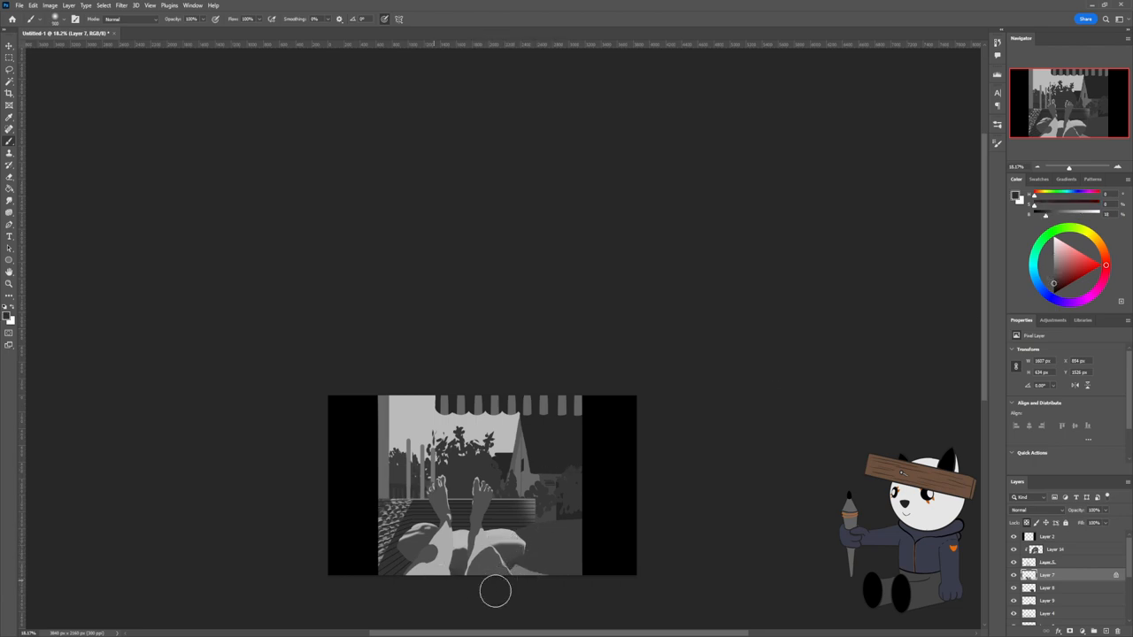
# Step: Brush soft gray shading across the foreground cushions on Layer 8
pyautogui.moveTo(495, 591); pyautogui.dragTo(401, 548)
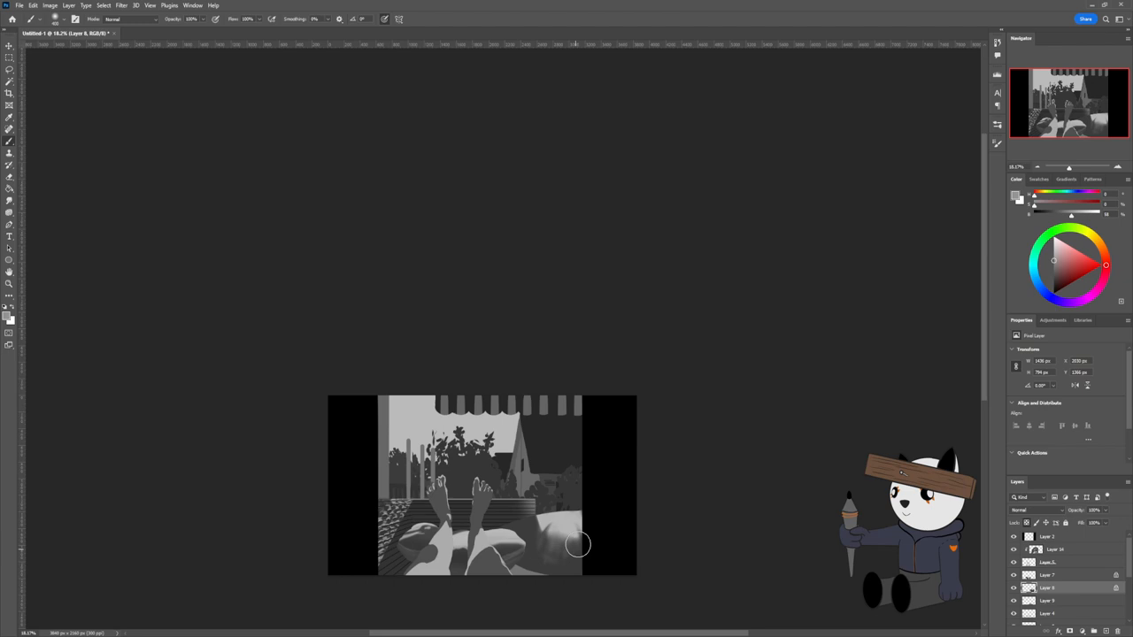
# Step: Add more gray shading to the cushions beneath the legs
pyautogui.moveTo(575, 544); pyautogui.dragTo(580, 584)
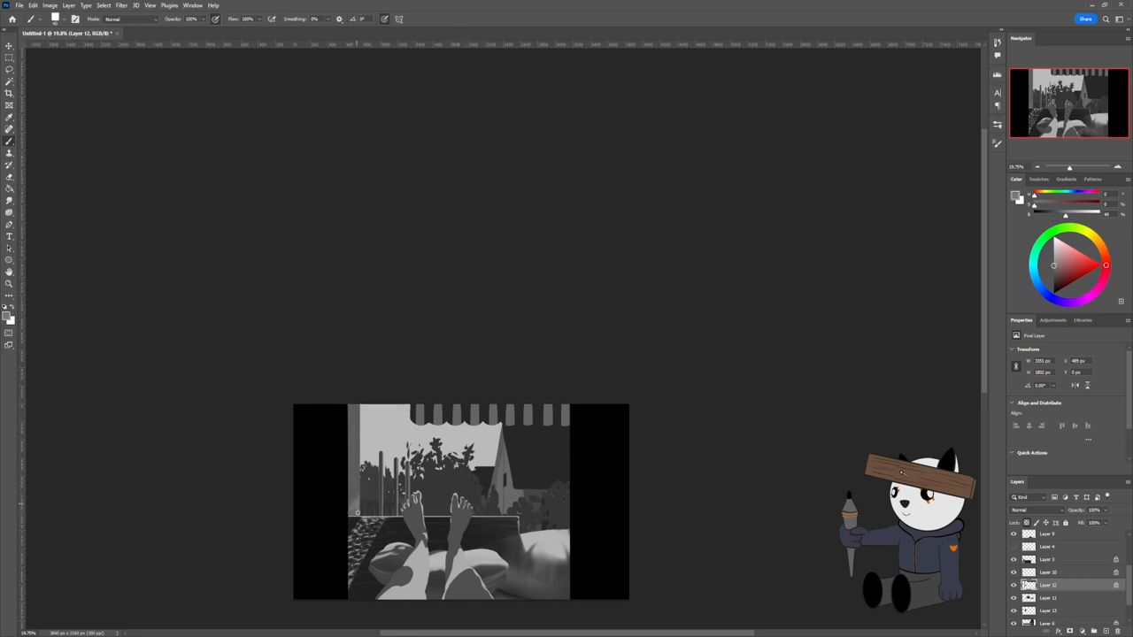
pyautogui.moveTo(665, 416)
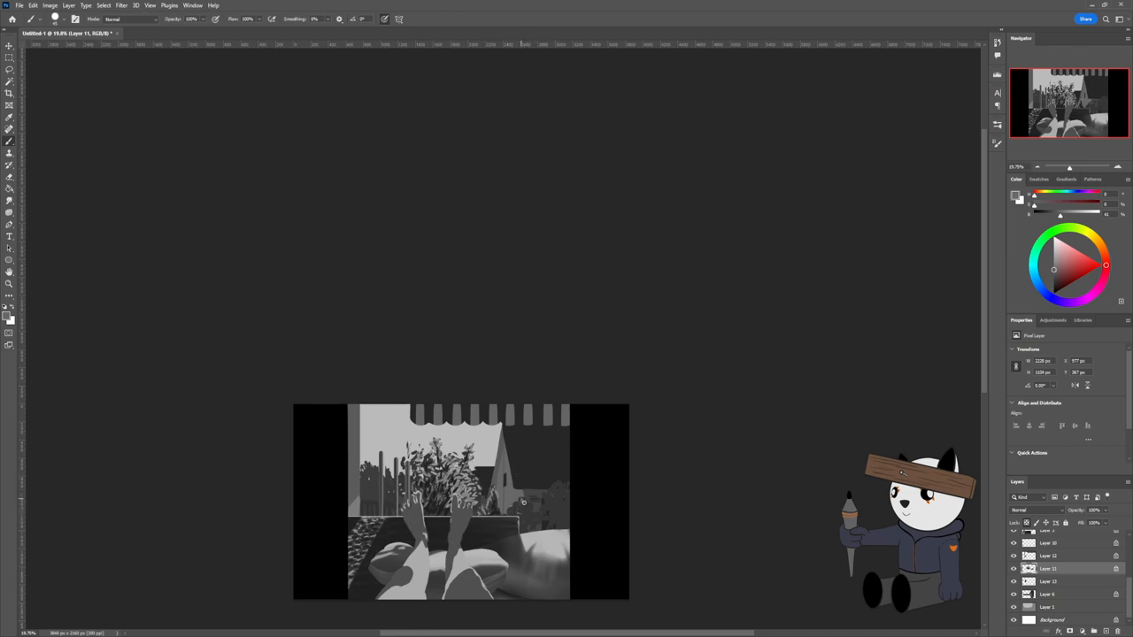
pyautogui.moveTo(527, 516)
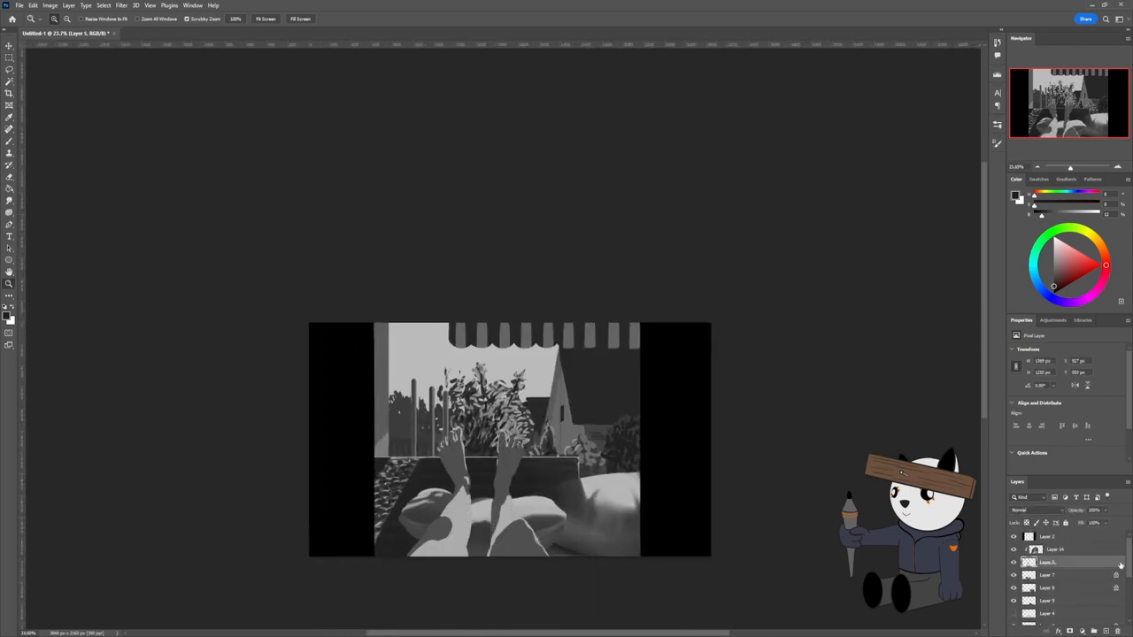
# Step: Add a new layer above Layer 5 and clip it to the layer beneath
pyautogui.click(9, 128)
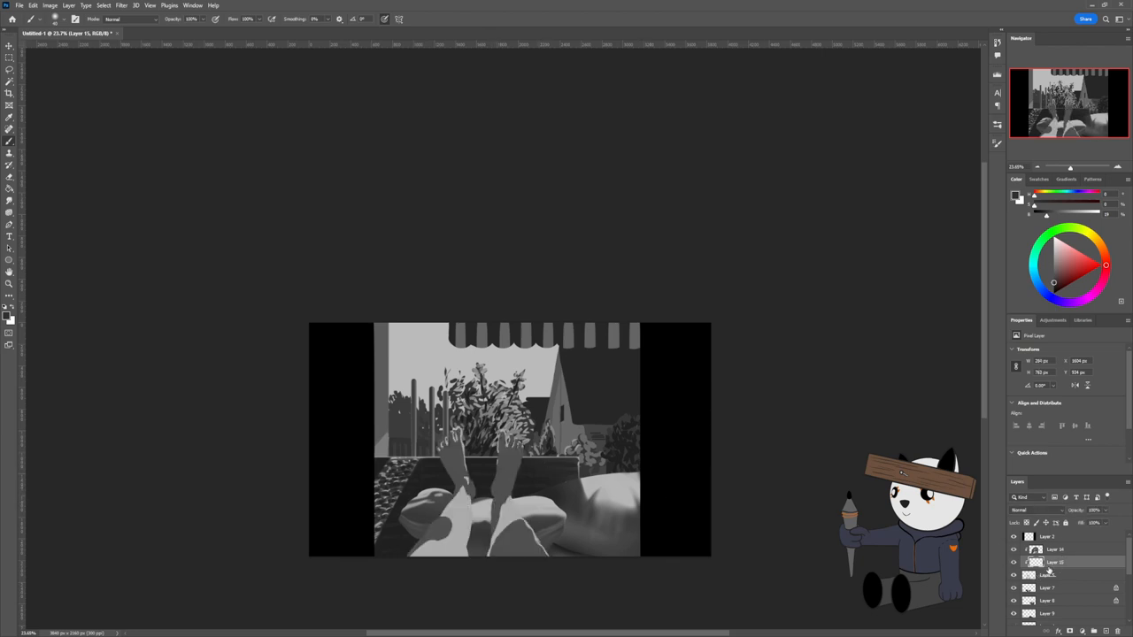
pyautogui.click(1053, 549)
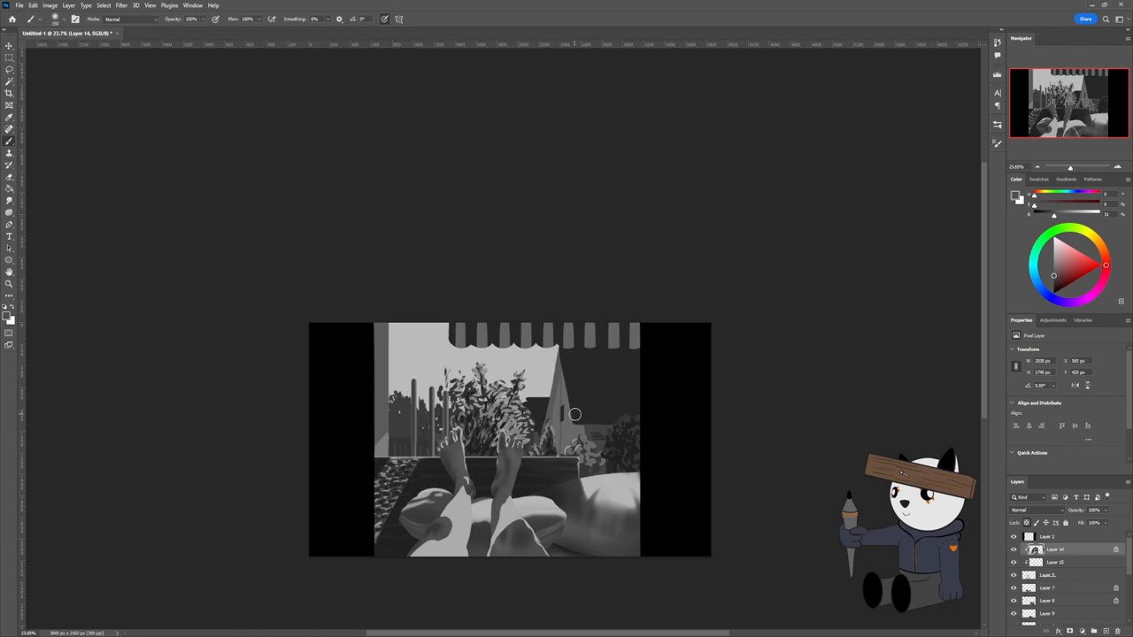
pyautogui.moveTo(570, 433)
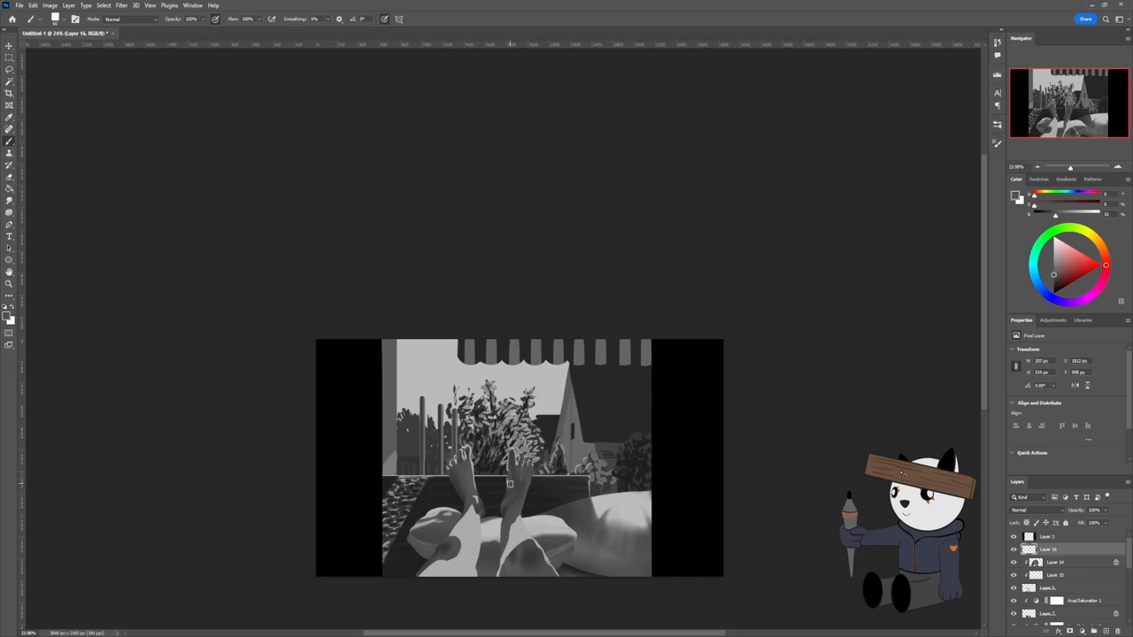
pyautogui.moveTo(510, 489)
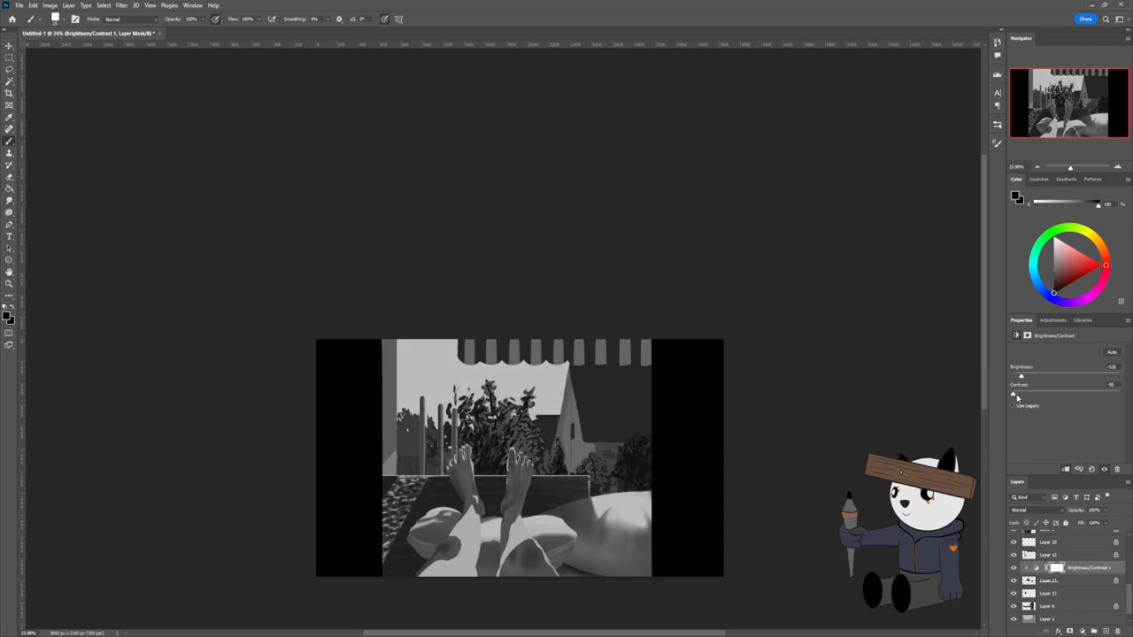
# Step: Drag the Brightness/Contrast 1 slider to lower the painting's contrast
pyautogui.moveTo(1020, 376); pyautogui.dragTo(1069, 375)
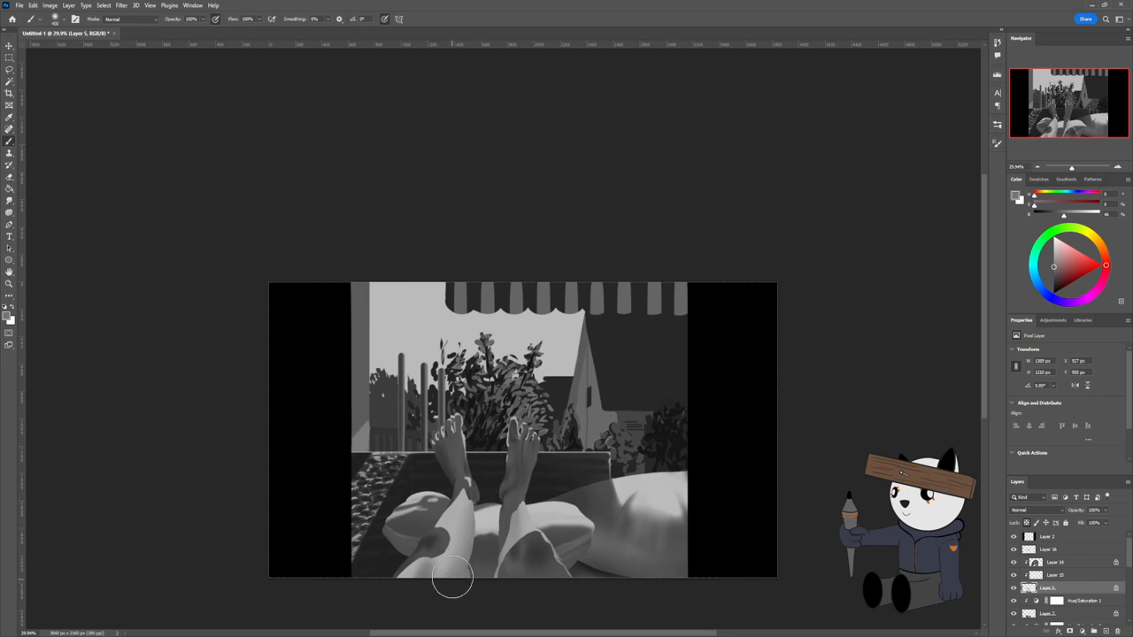
# Step: Paint light gray tones along the left and right shins against the cushions
pyautogui.moveTo(453, 577); pyautogui.dragTo(566, 516)
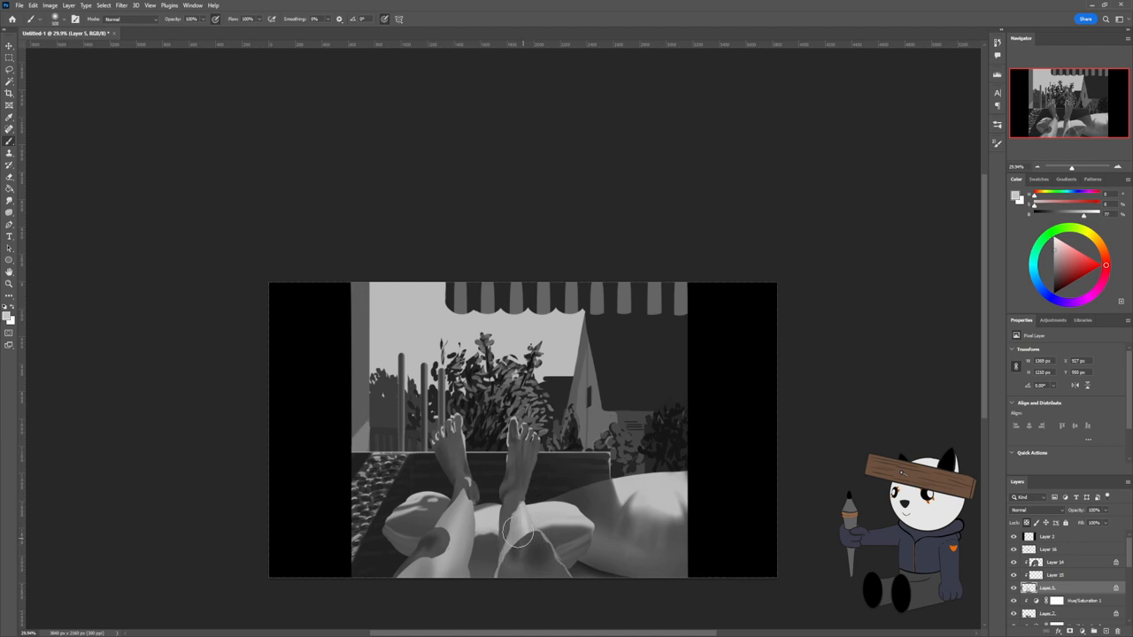
pyautogui.moveTo(518, 531); pyautogui.dragTo(436, 533)
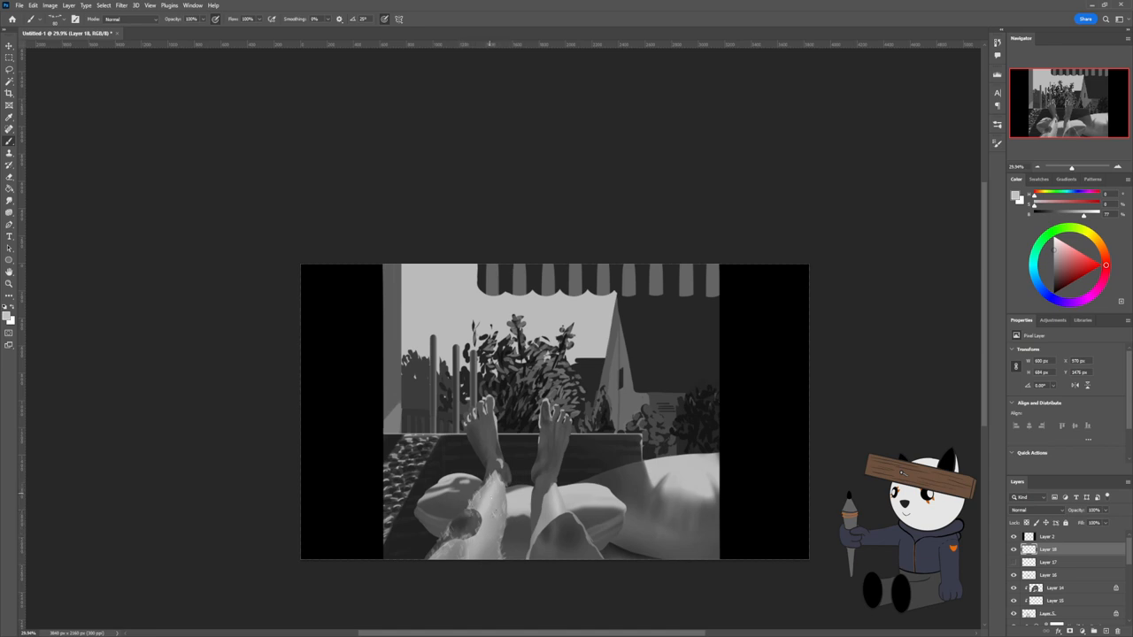
# Step: Dab a light textured highlight onto the foreground shins at the bottom of the painting
pyautogui.click(477, 513)
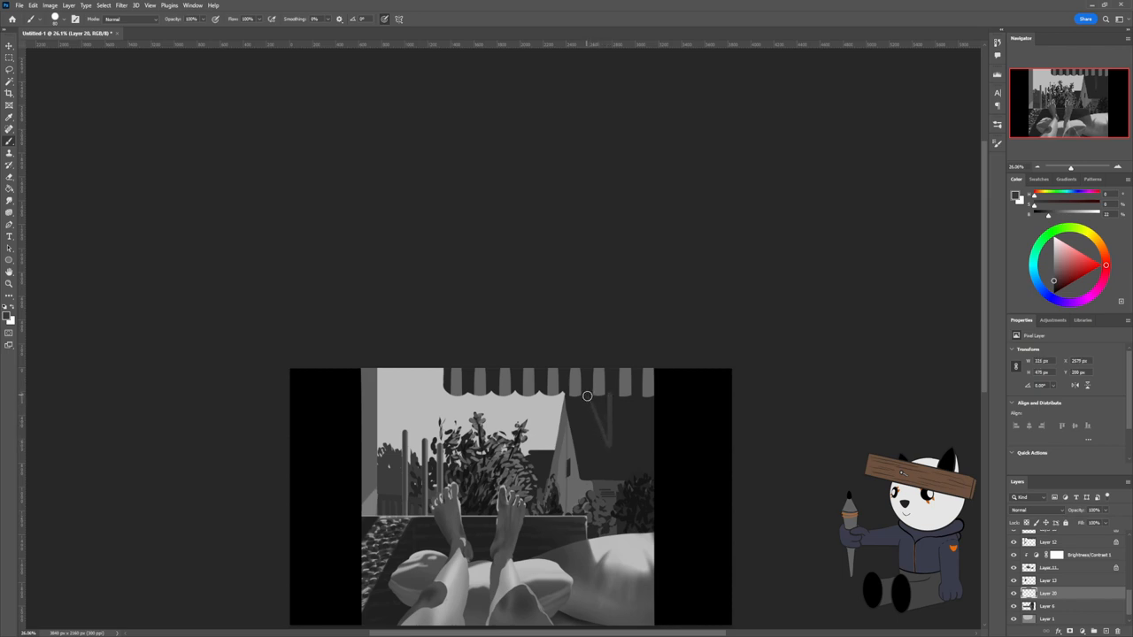
pyautogui.moveTo(606, 420)
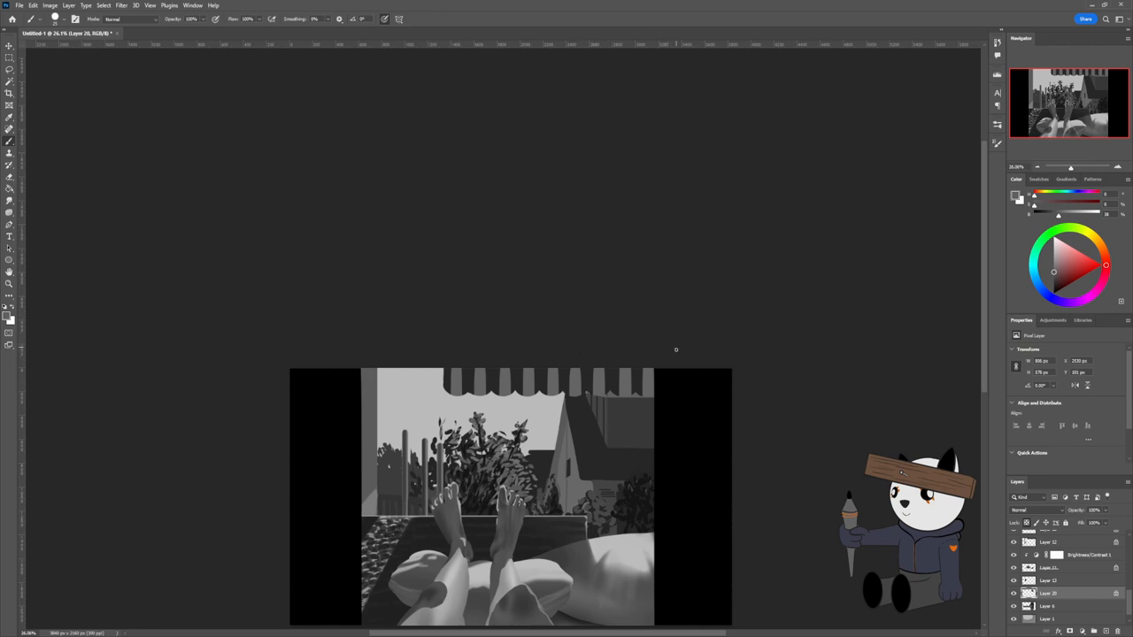
pyautogui.moveTo(618, 436)
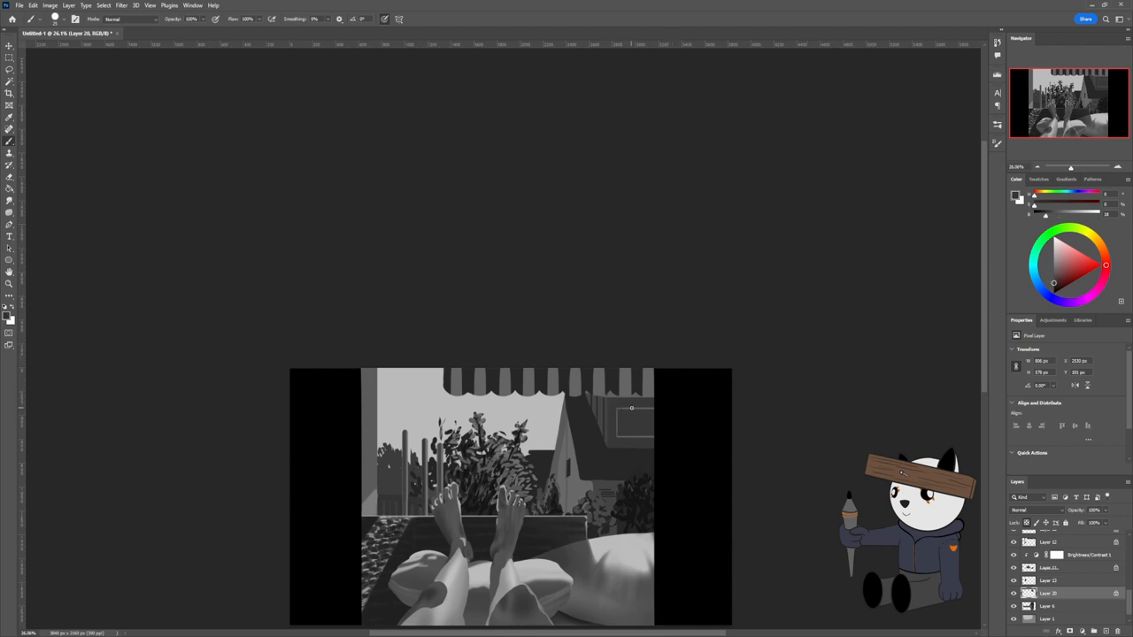
pyautogui.moveTo(633, 440)
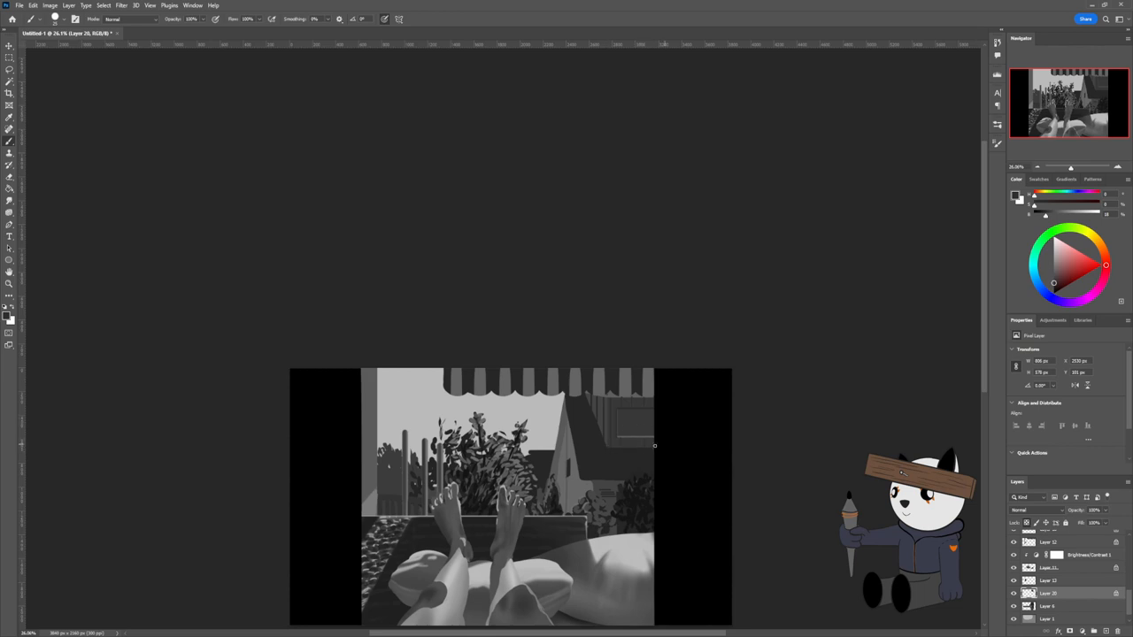
pyautogui.moveTo(646, 434)
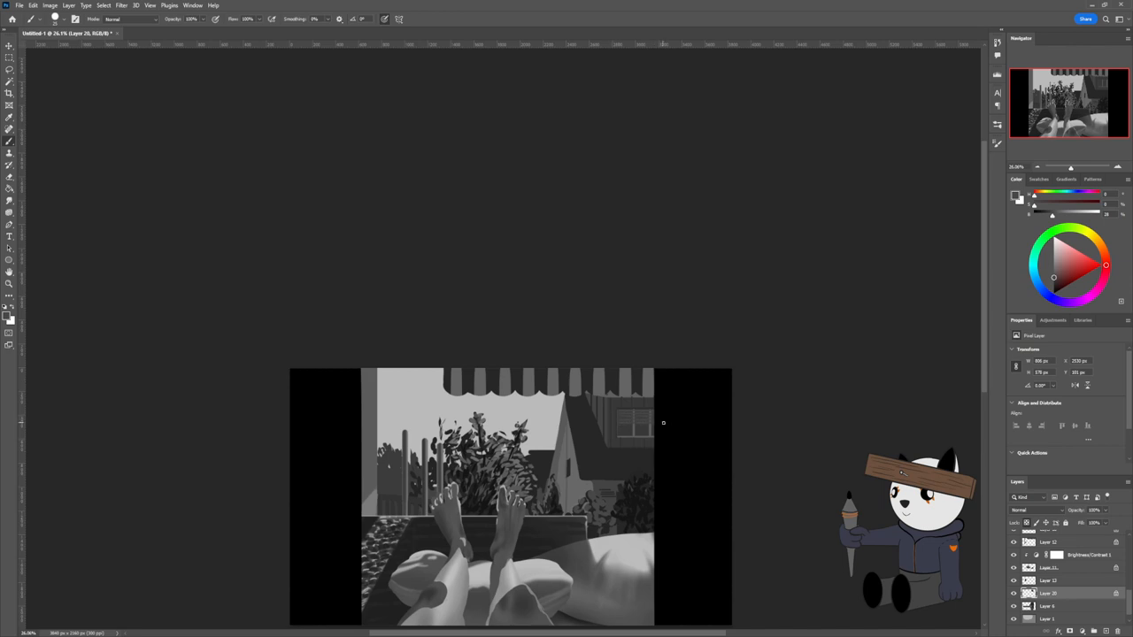
pyautogui.moveTo(637, 425)
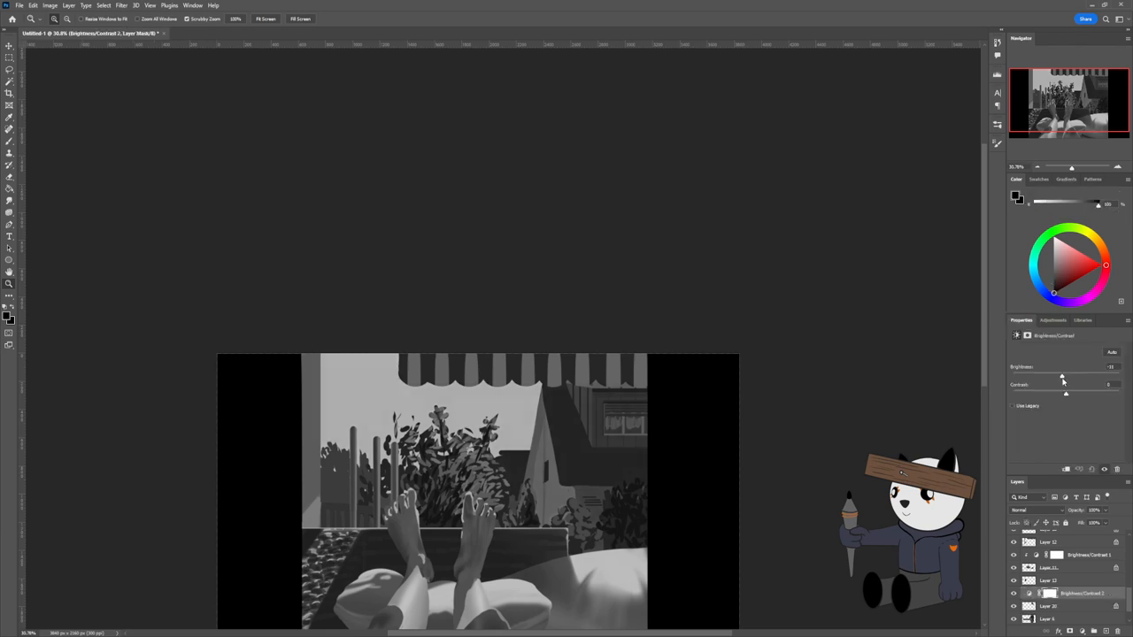
# Step: Lower Brightness slightly and raise Contrast on the second Brightness/Contrast adjustment
pyautogui.moveTo(1062, 375); pyautogui.dragTo(1044, 375)
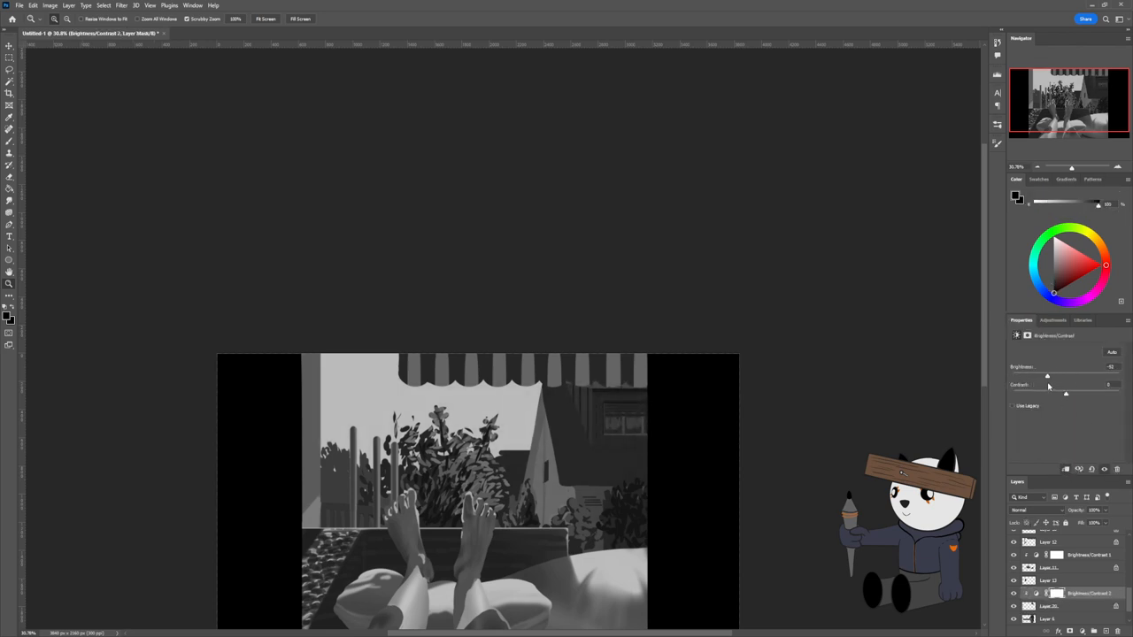
pyautogui.moveTo(1065, 393); pyautogui.dragTo(1091, 393)
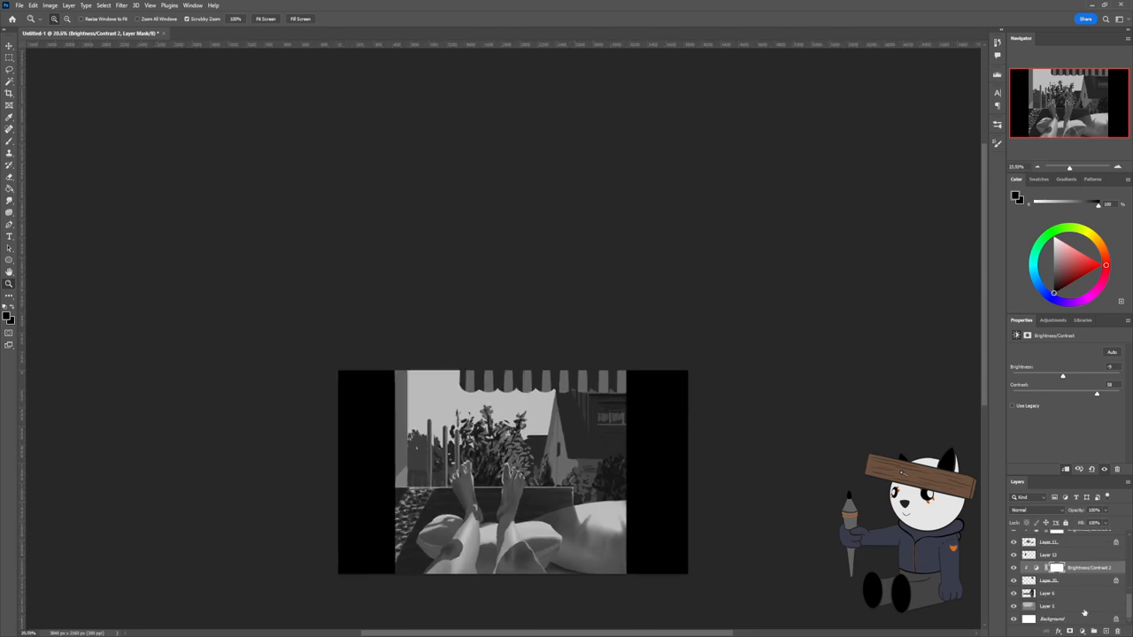
# Step: Select a layer in the Layers panel and touch up shading near the cushion's bottom
pyautogui.click(1047, 606)
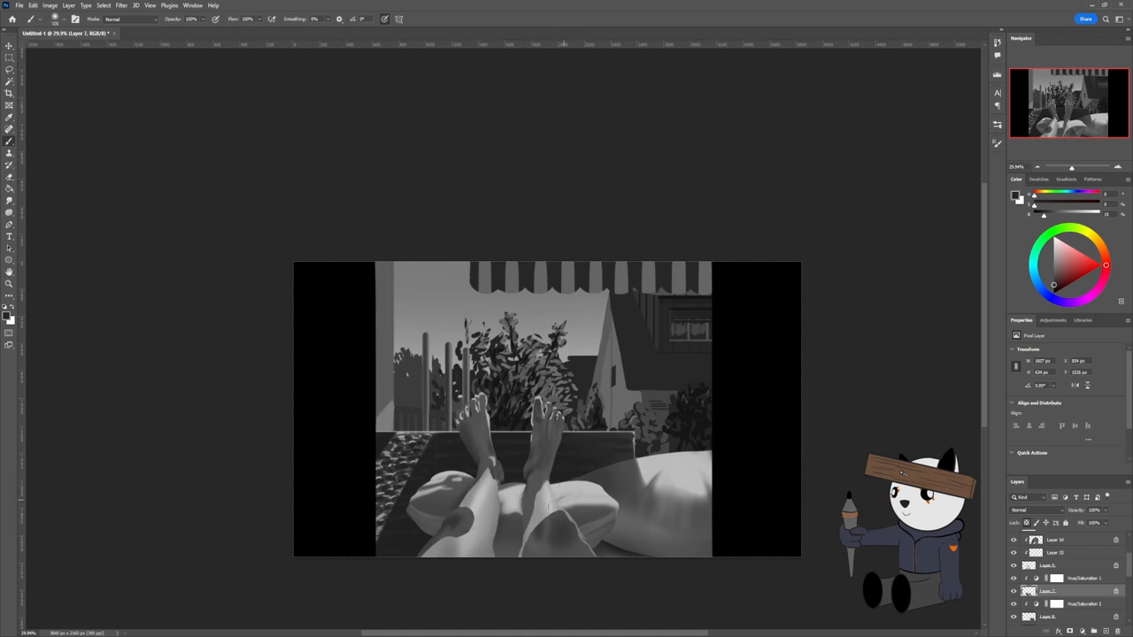
pyautogui.moveTo(549, 500); pyautogui.dragTo(600, 550)
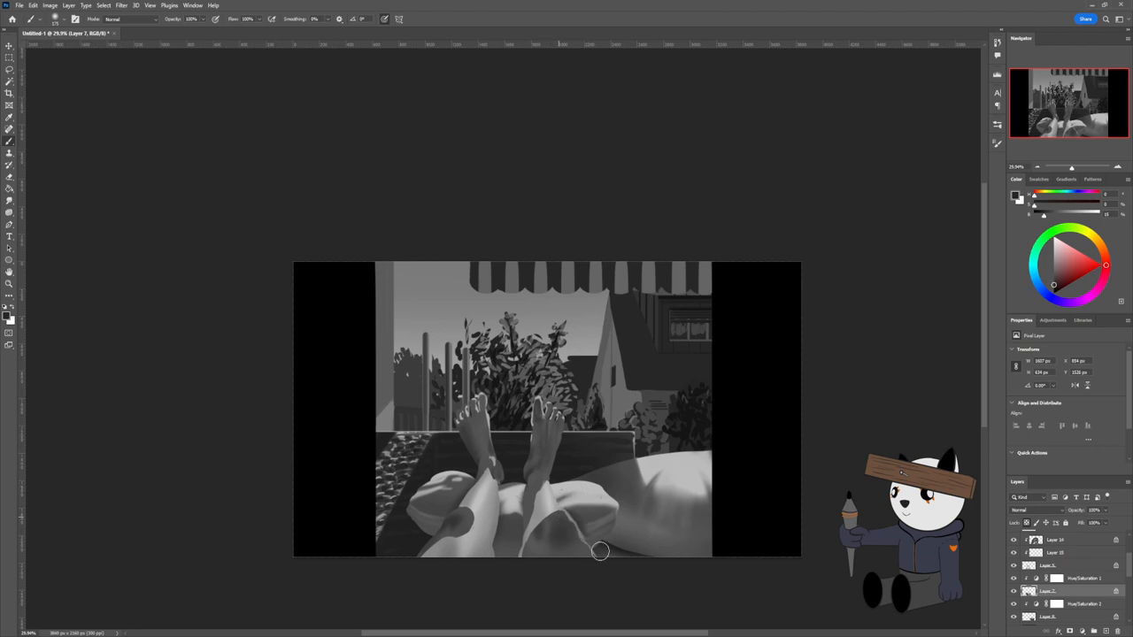